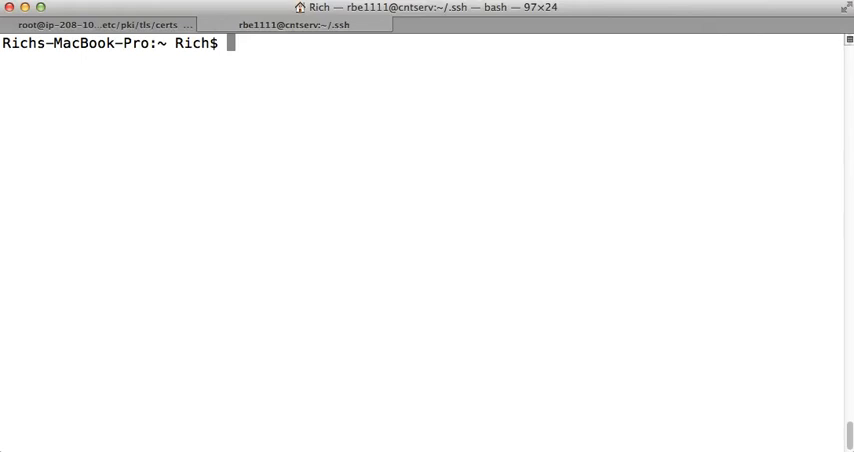
type("s")
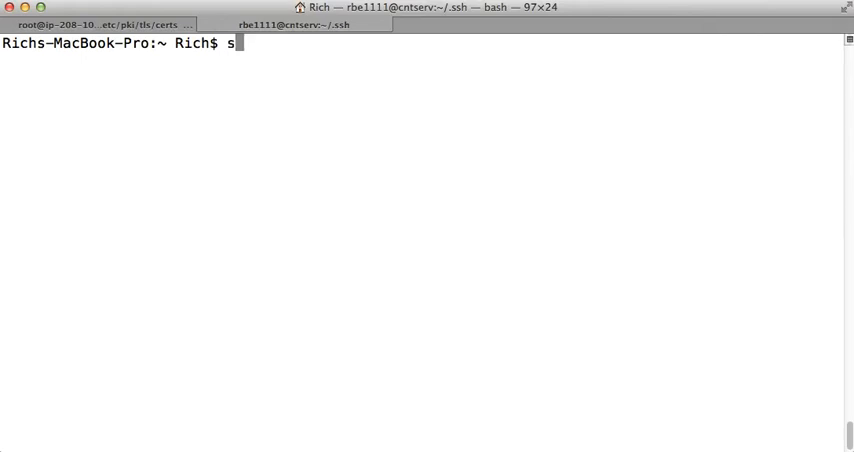
type("sh")
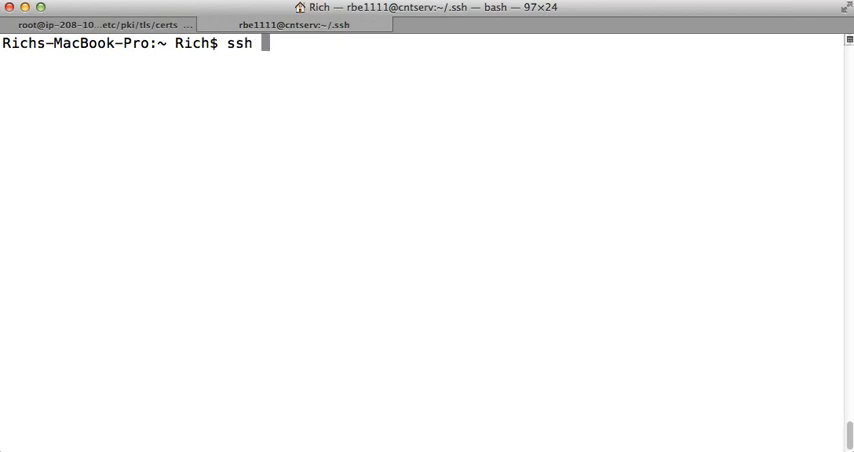
type("-l rbe")
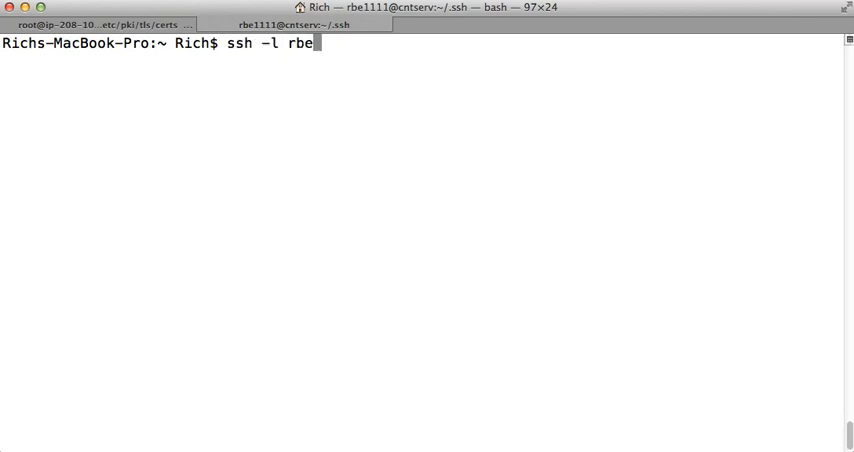
type("111")
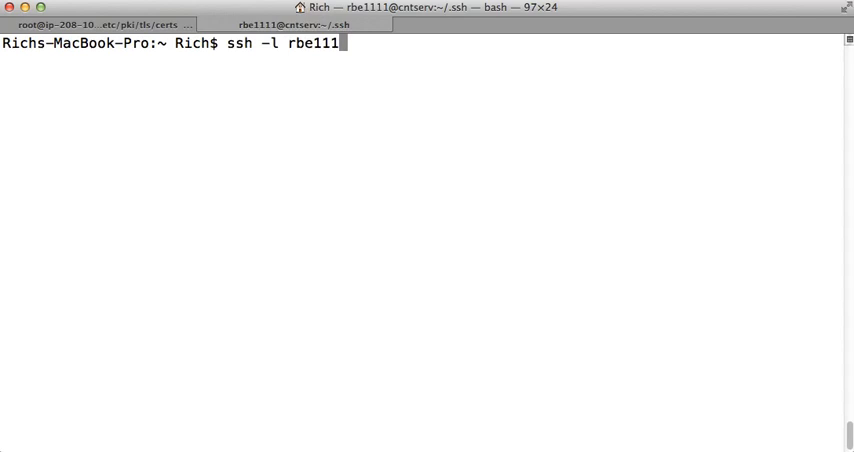
type("cntserv.hacc.edu")
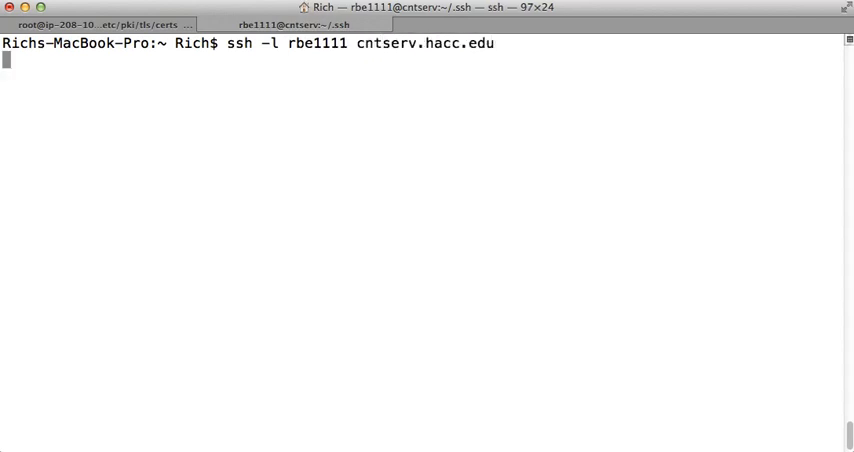
key("Return")
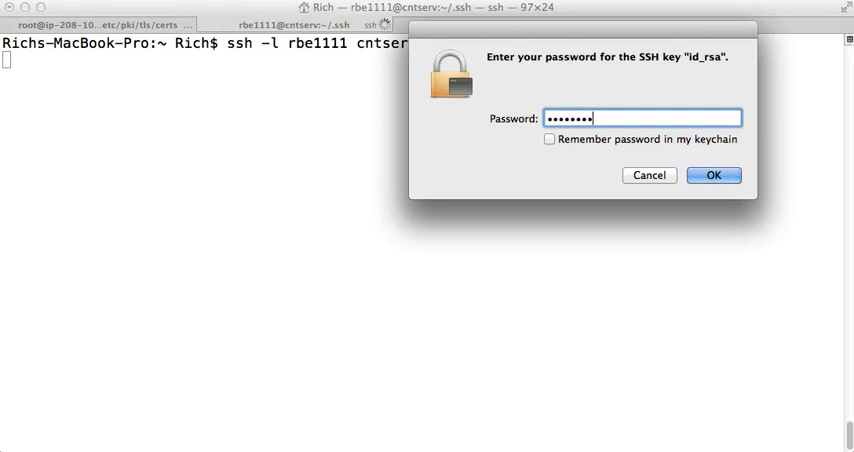
left_click(713, 175)
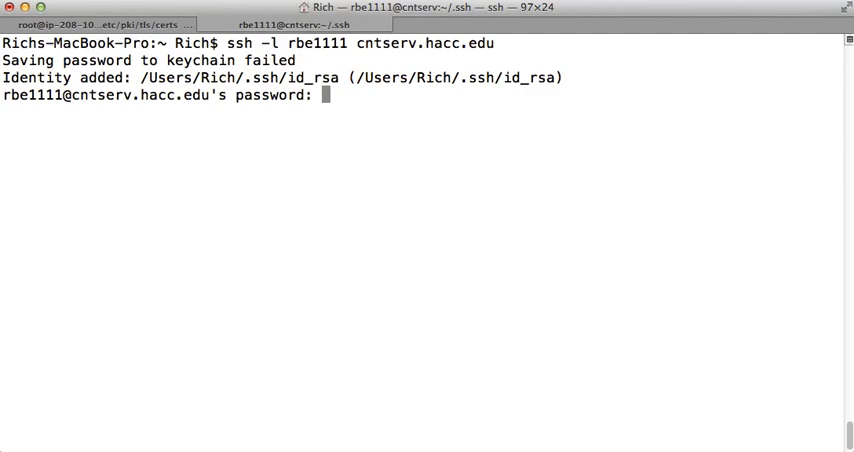
key("Return")
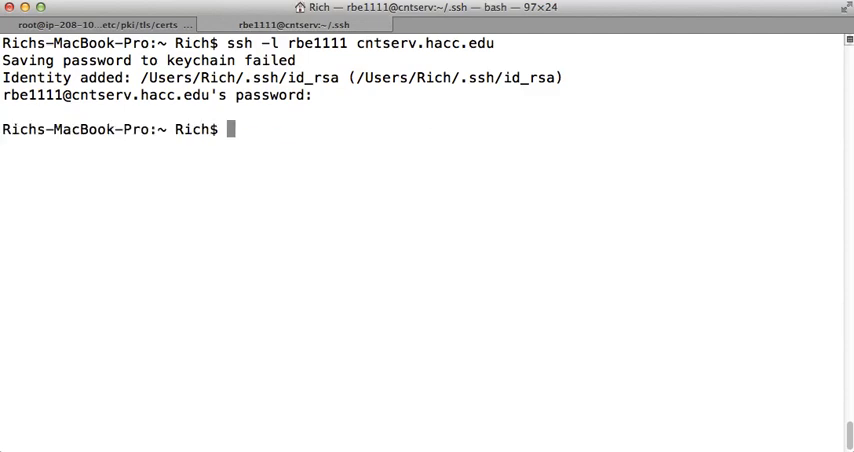
type("ssh -l rbe1111 cntserv.hacc.edu")
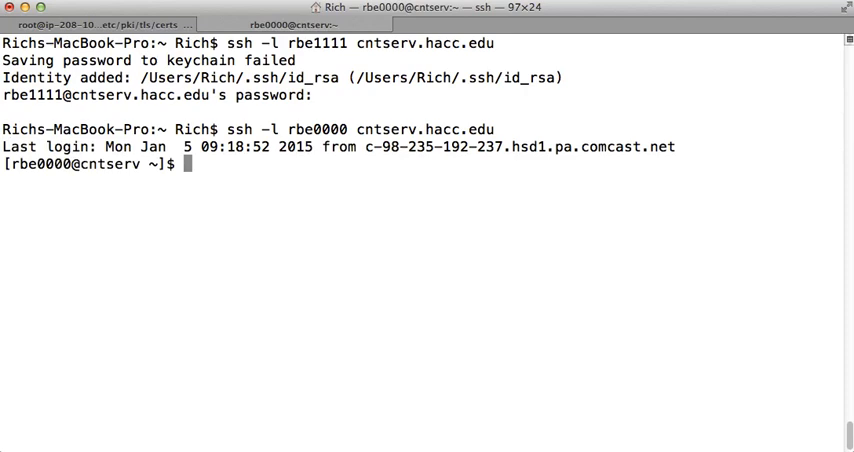
type("exit")
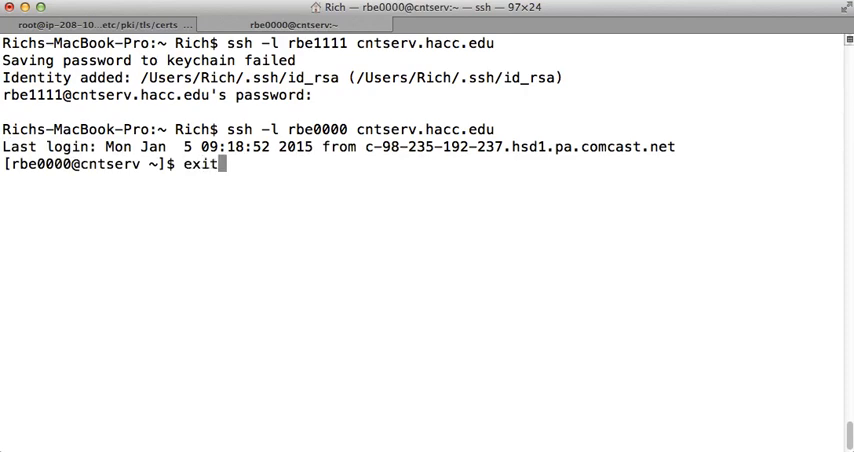
key("Return")
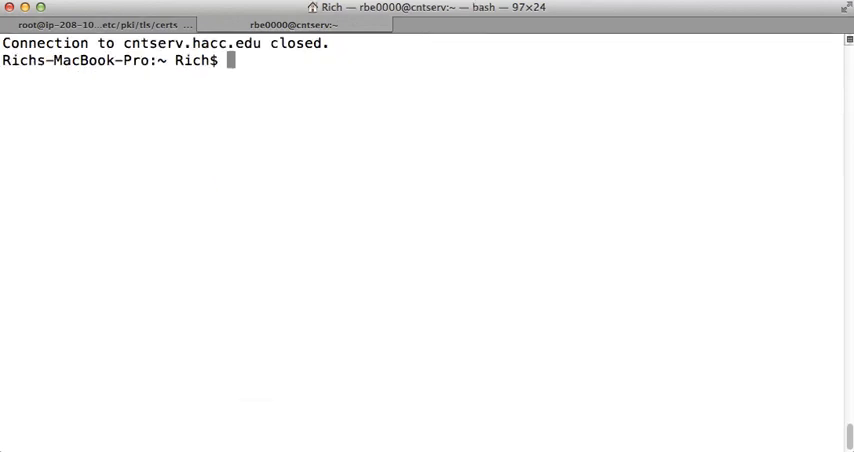
type("ssh -l rbe1111 cntserv.hacc.edu")
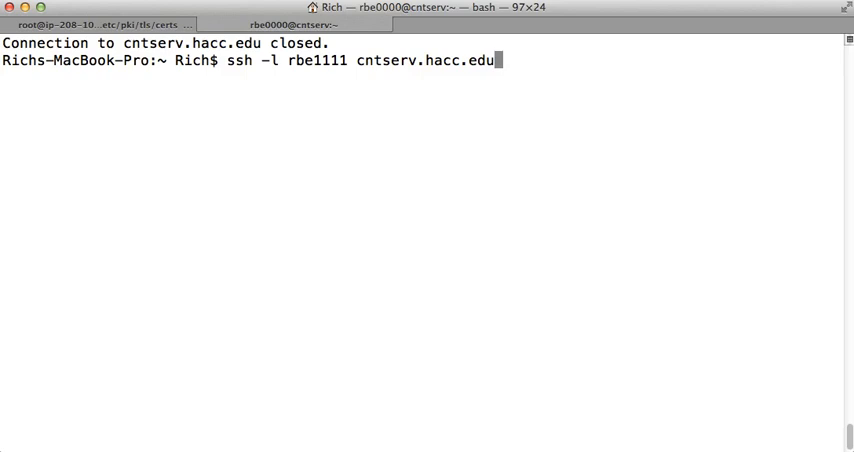
key("Return")
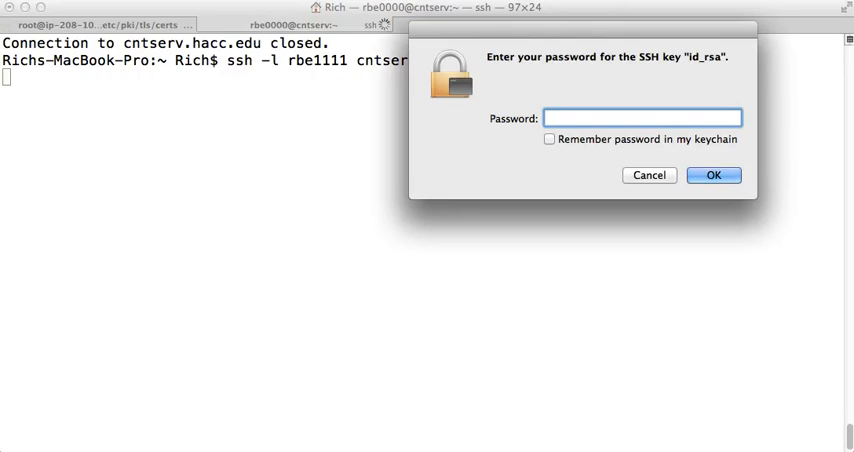
left_click(713, 175)
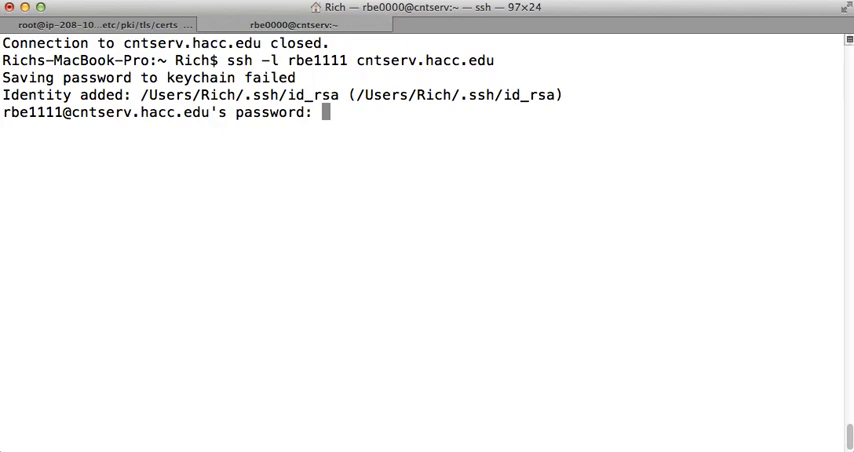
key("Return")
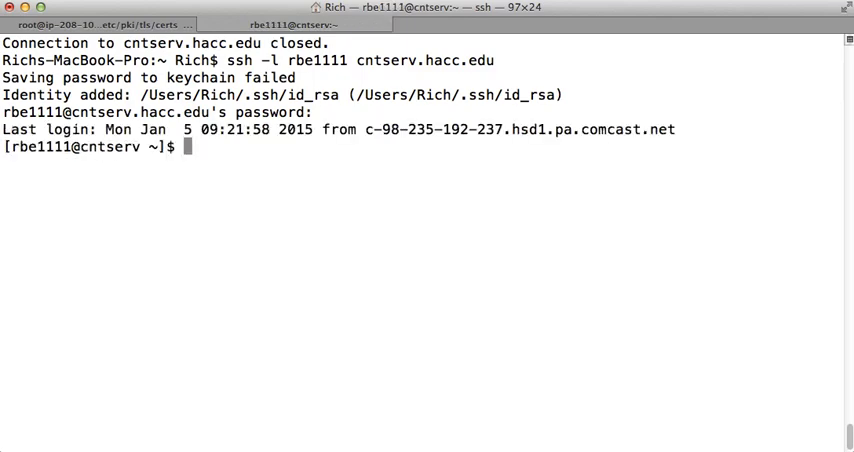
type("ls -")
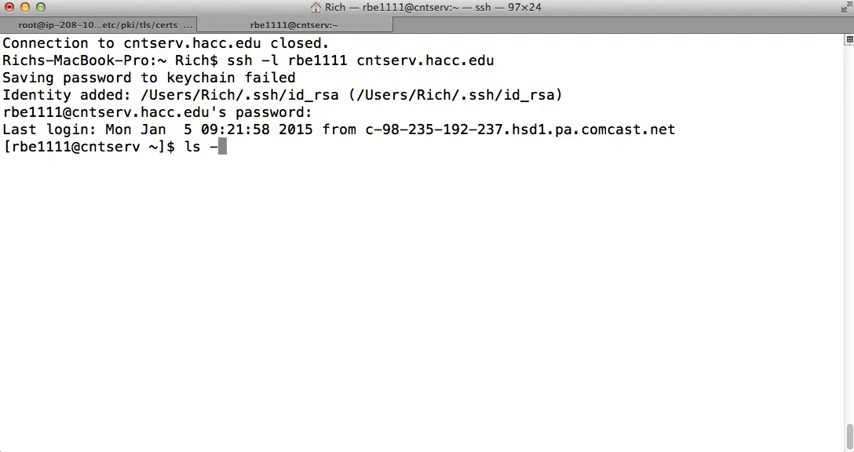
List the home directory, change into .ssh, and list its files.
key("Return")
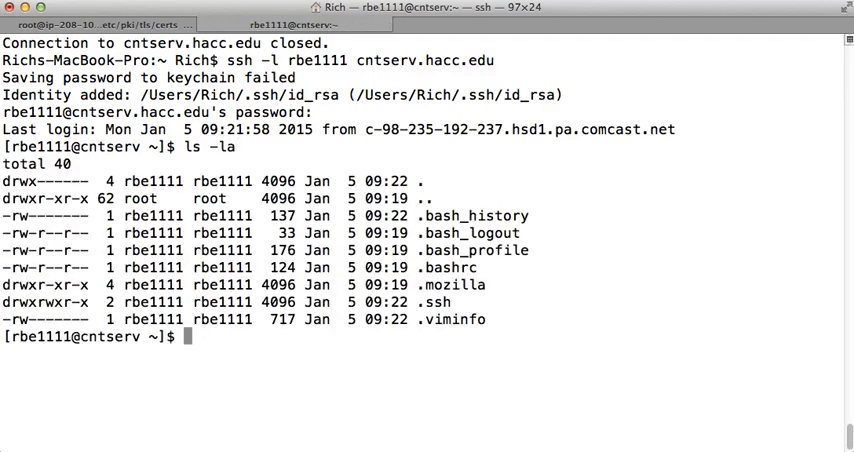
double_click(429, 301)
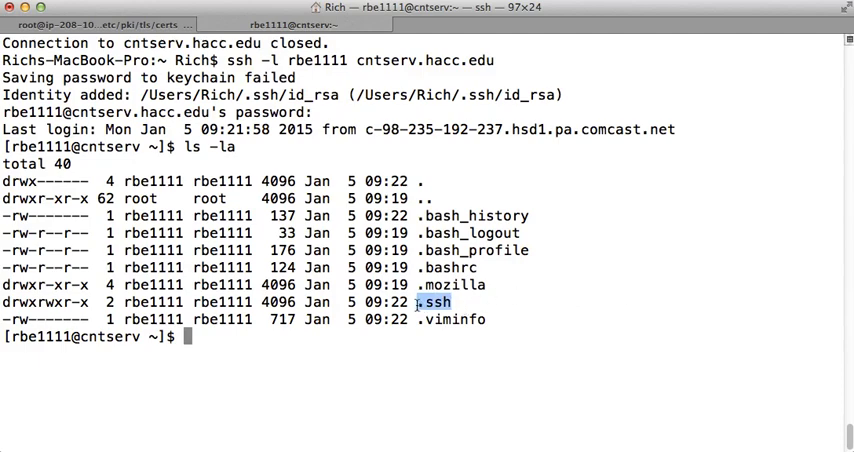
type("cd .ssh")
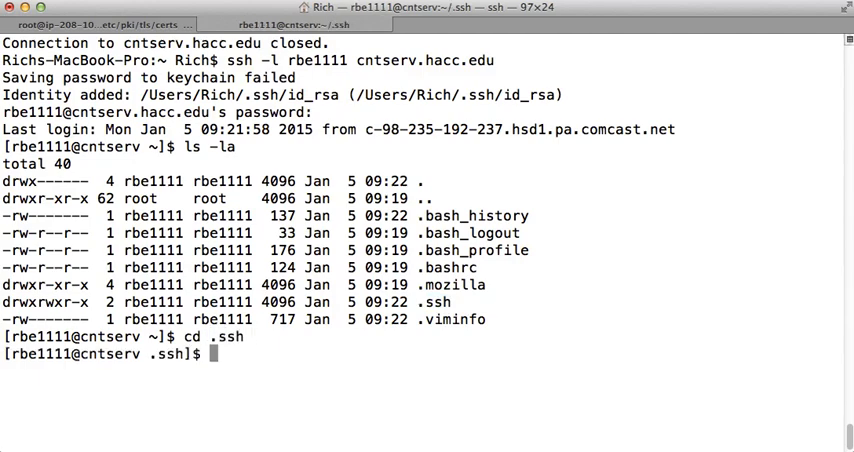
type("ls")
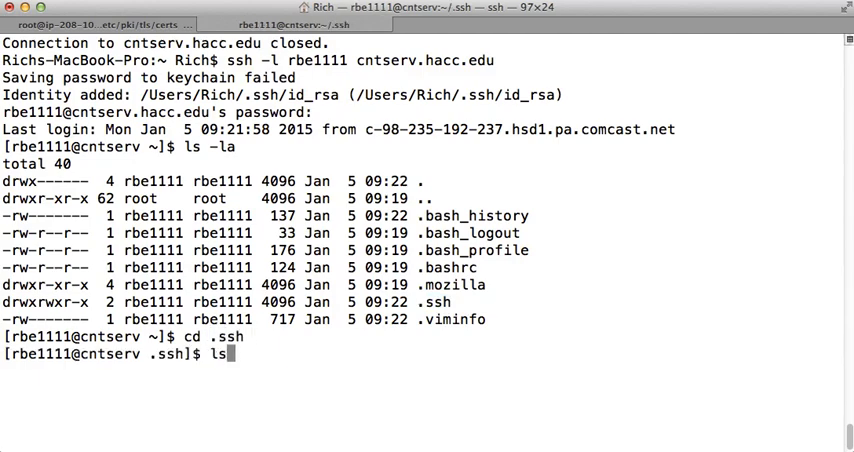
key("Return")
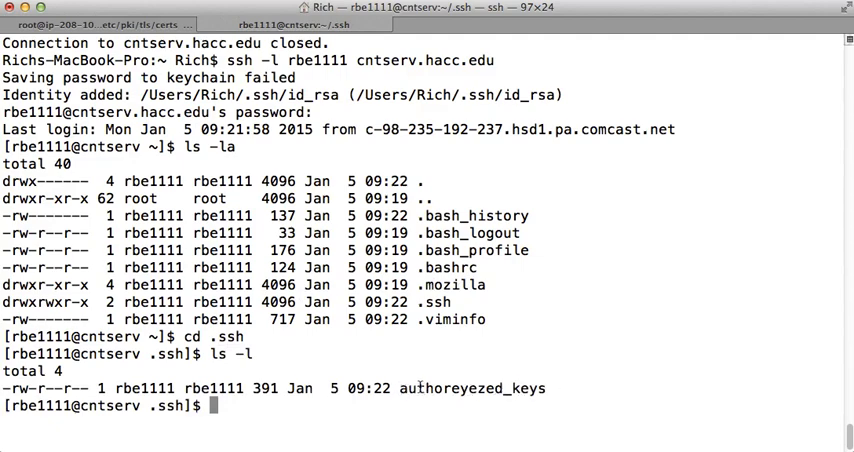
Rename authoreyezed_keys to authorized_keys and confirm the current directory with pwd.
type("mv authoreyezed_keys")
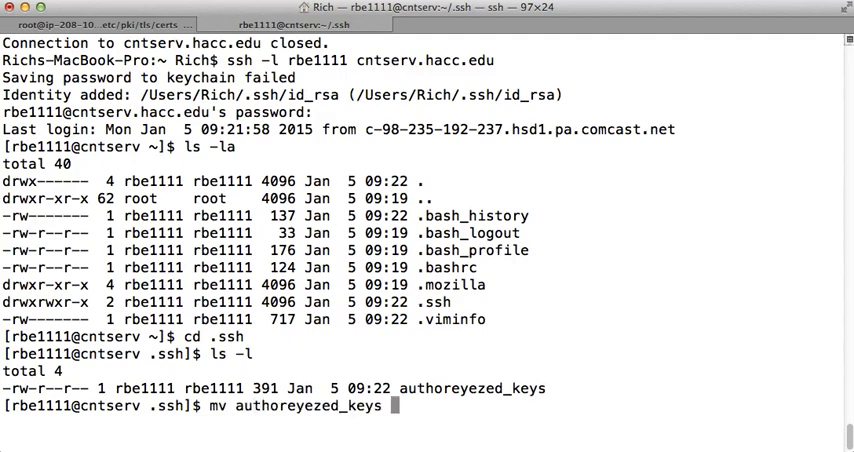
type("authorize")
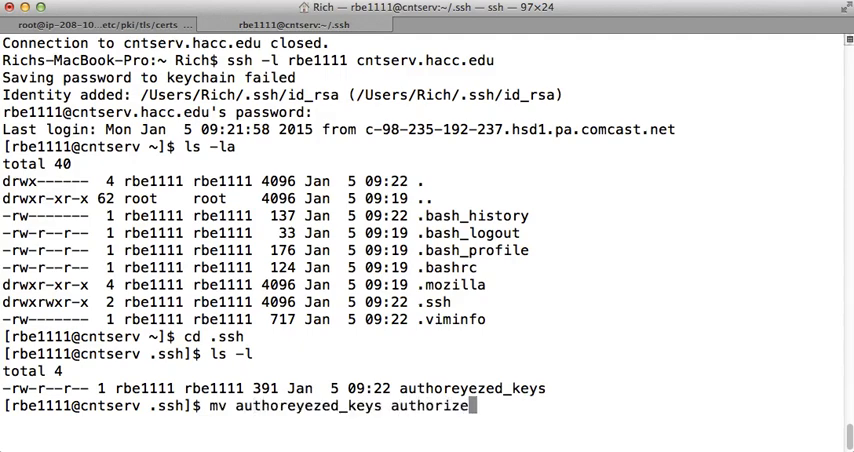
type("d_key")
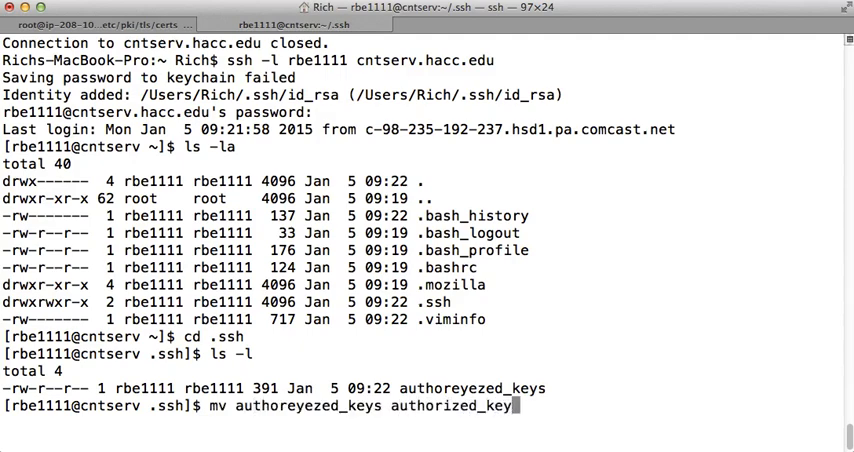
type("s")
type("pwd")
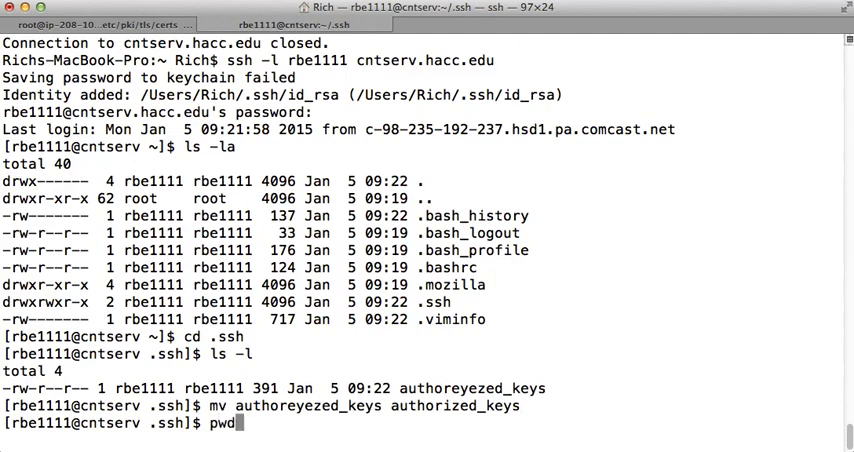
key("Return")
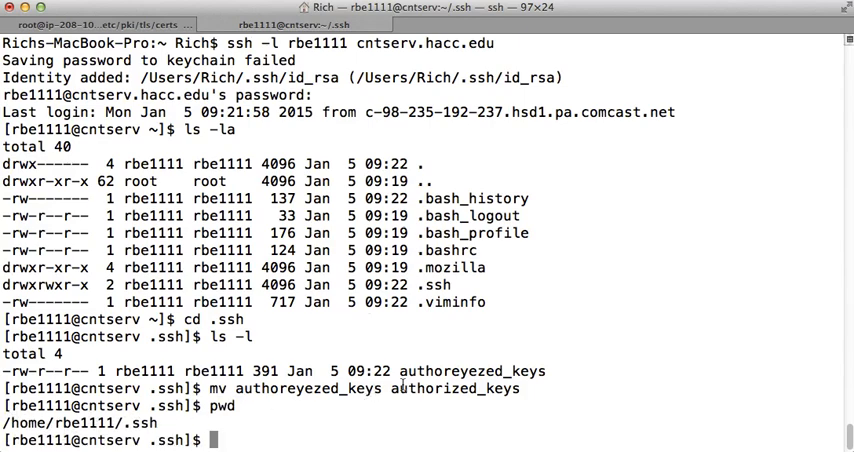
double_click(453, 388)
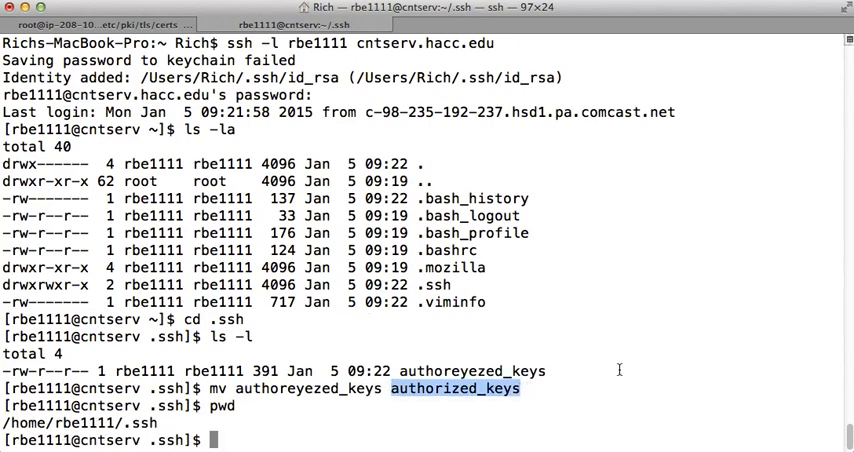
Log out, log back in with passphrase and password, and cd into .ssh.
type("exit")
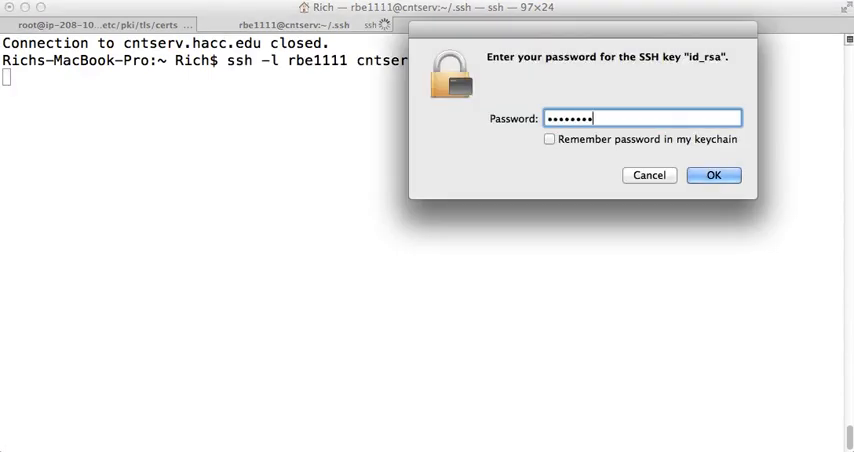
left_click(713, 175)
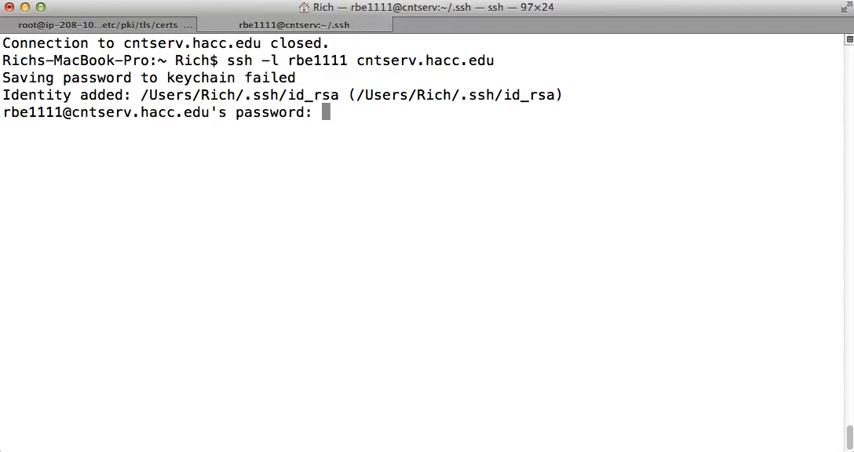
key("Return")
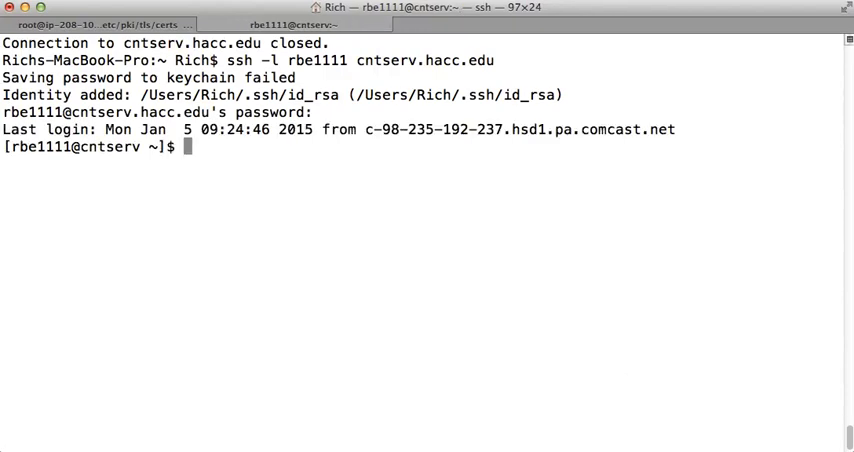
type("cd .ssh")
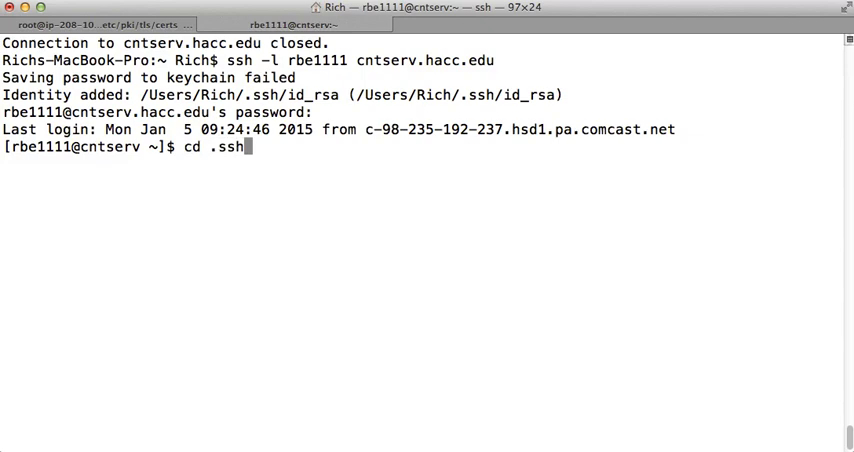
key("Return")
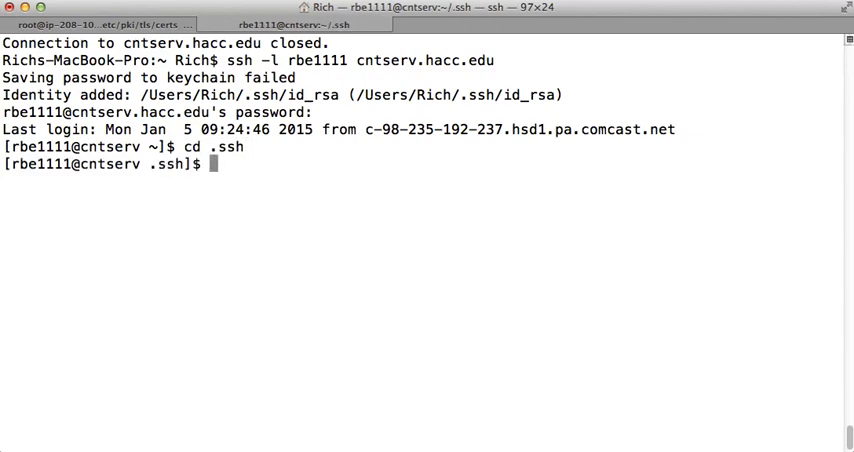
type("vi authorized_keys")
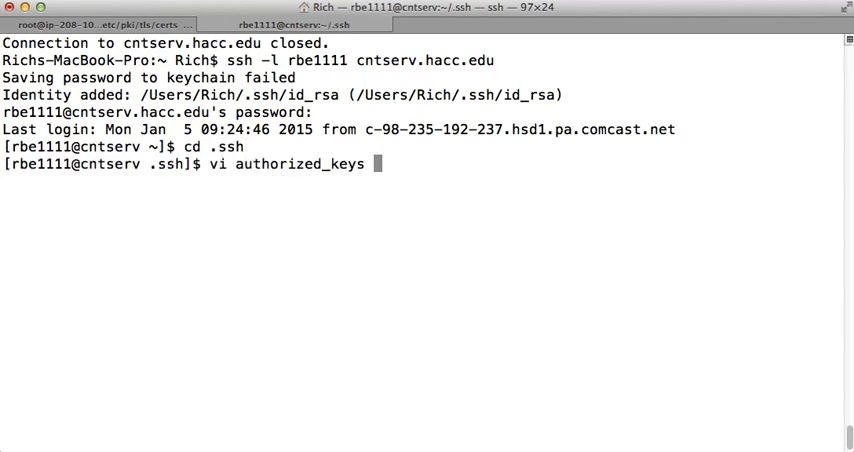
Join the ssh-rsa key onto one line in vi and save with :wq.
key("Return")
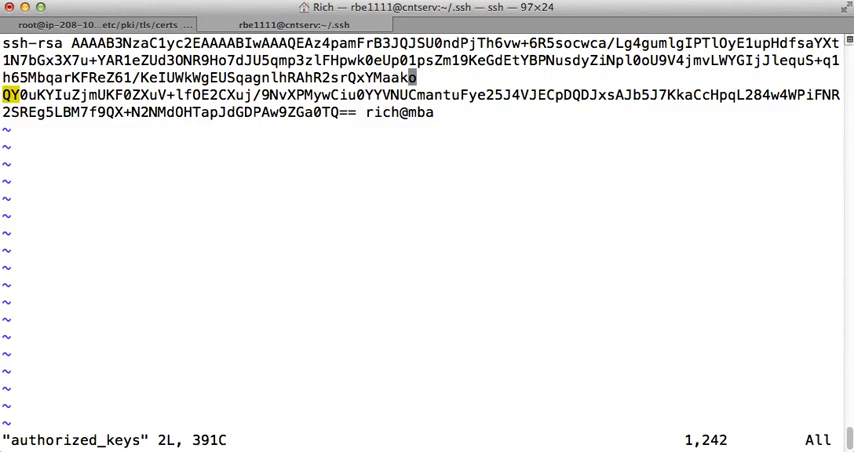
key("Right")
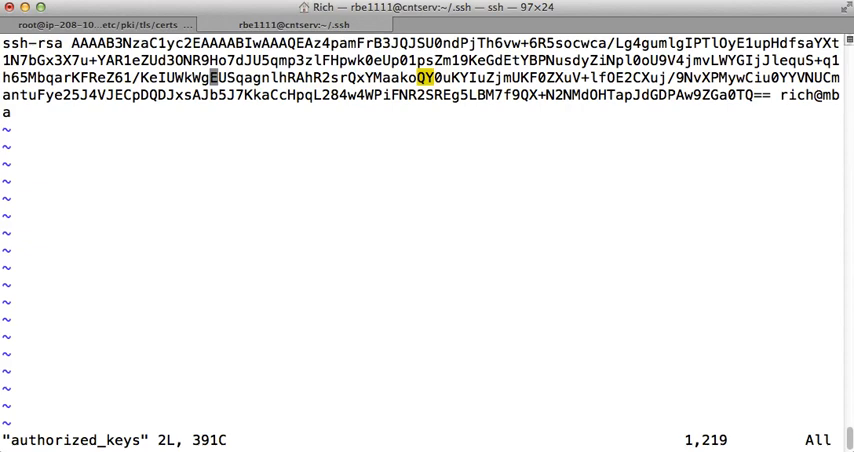
type(":wq")
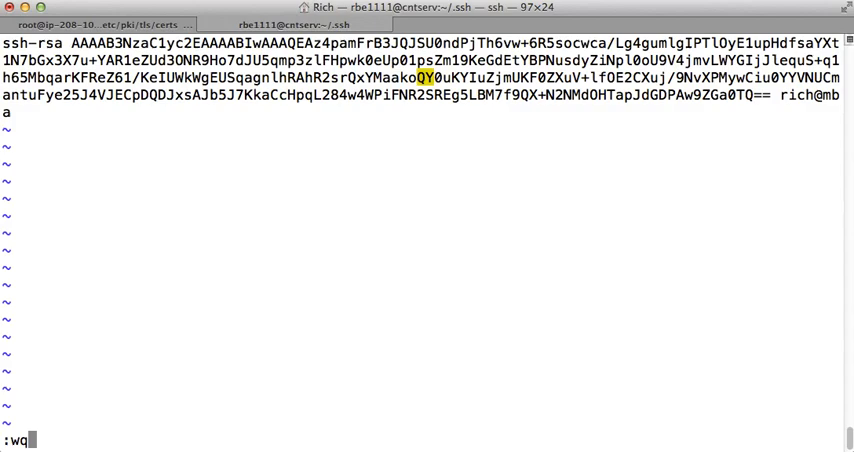
key("Return")
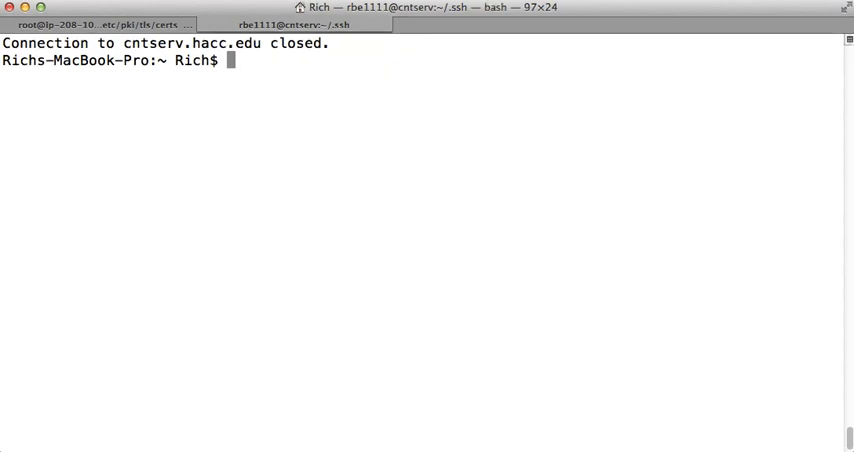
type("ssh -l rbe1111 cntserv.hacc.edu")
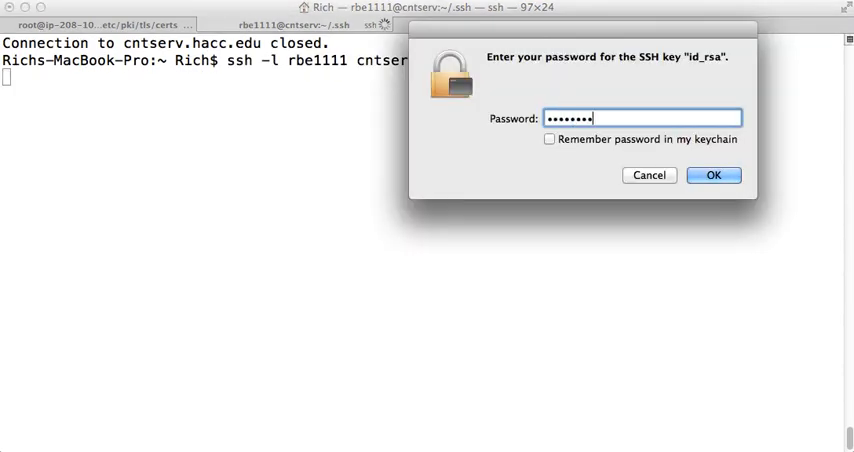
left_click(713, 175)
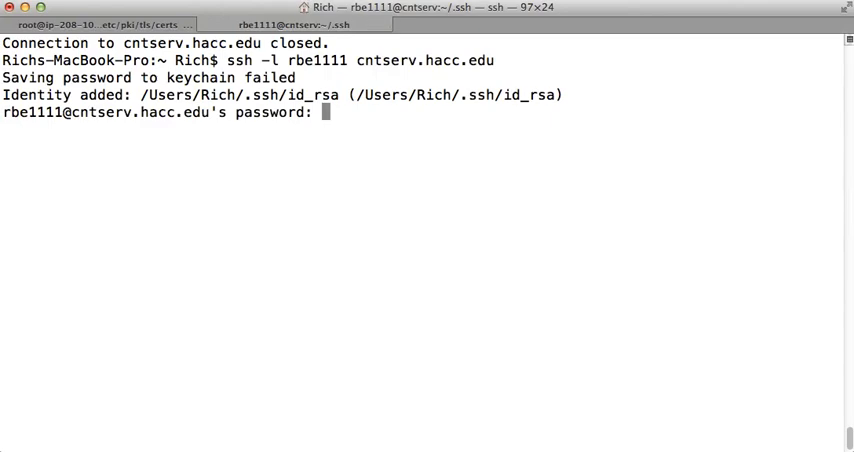
key("Return")
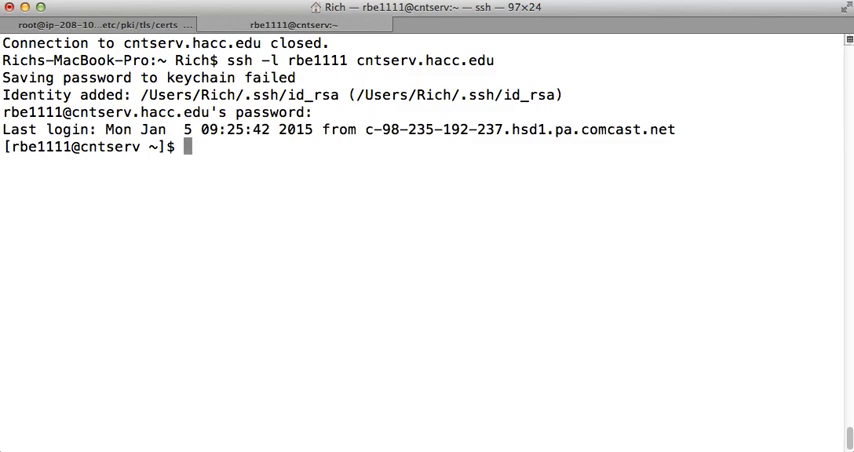
List home directory files with ls -la to inspect the .ssh permissions.
type("ls -l")
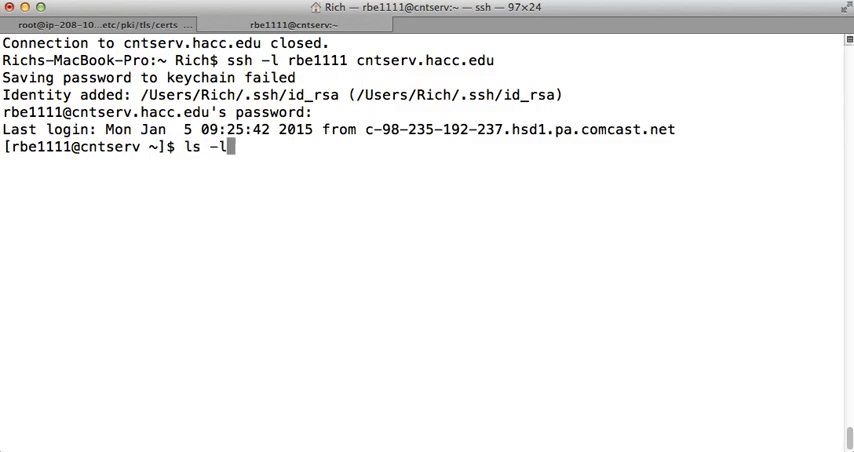
type("a")
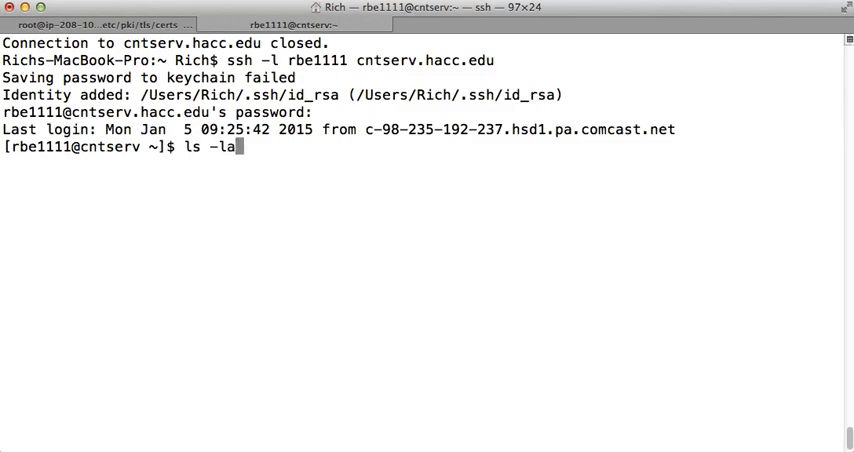
key("Return")
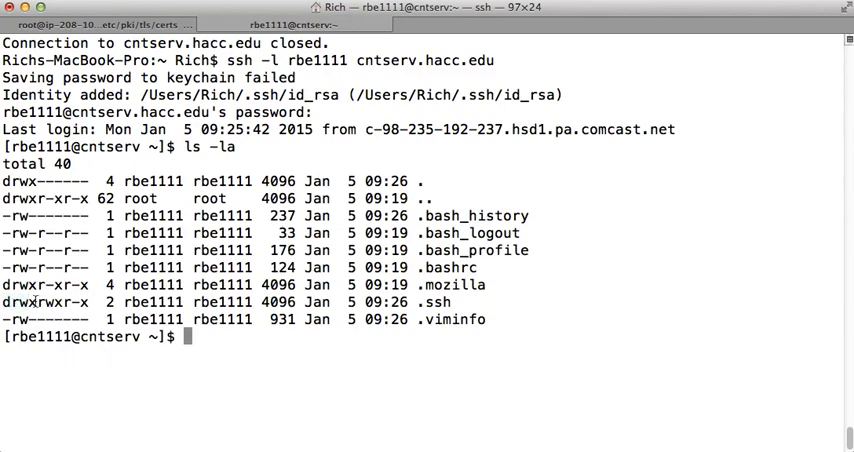
double_click(20, 302)
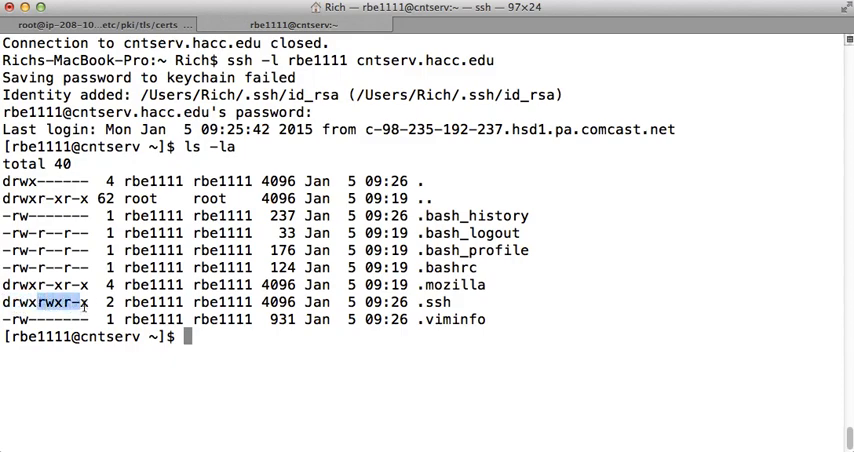
Run chmod 0700 on .ssh and verify it shows owner-only access.
type("chm")
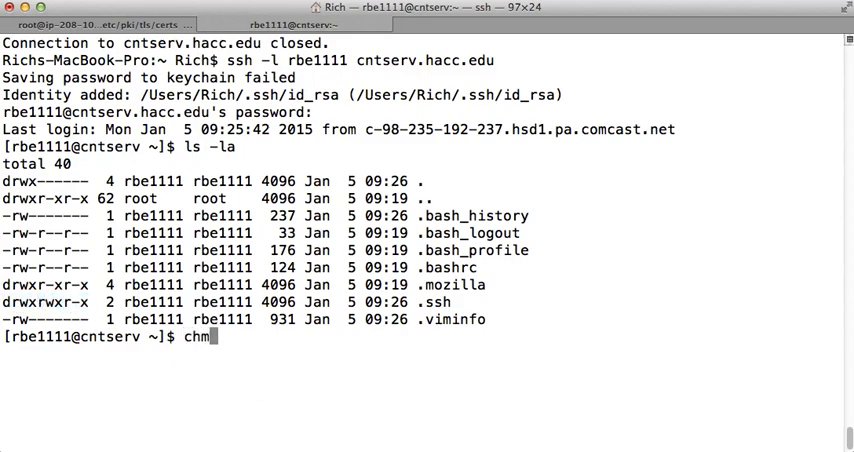
type("od")
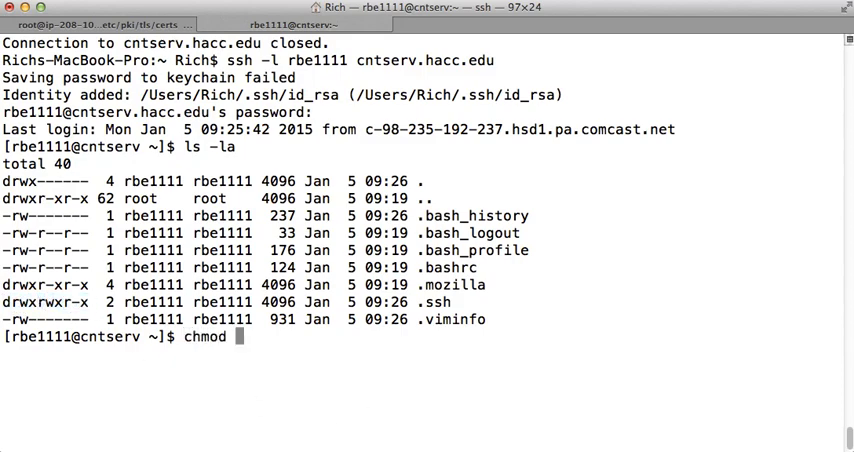
type("0")
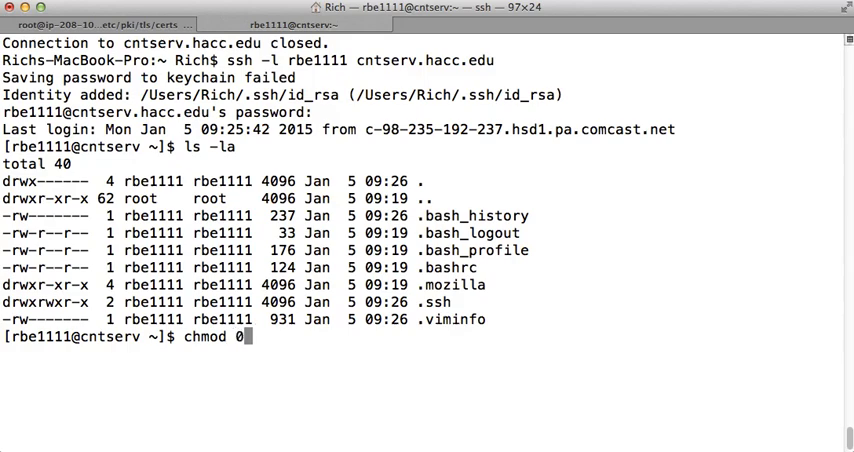
type("700 .ssh")
type("ls -la")
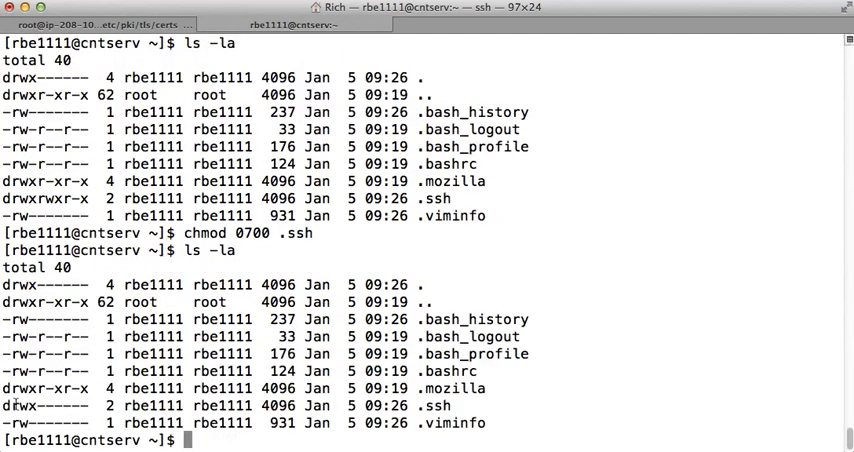
double_click(18, 405)
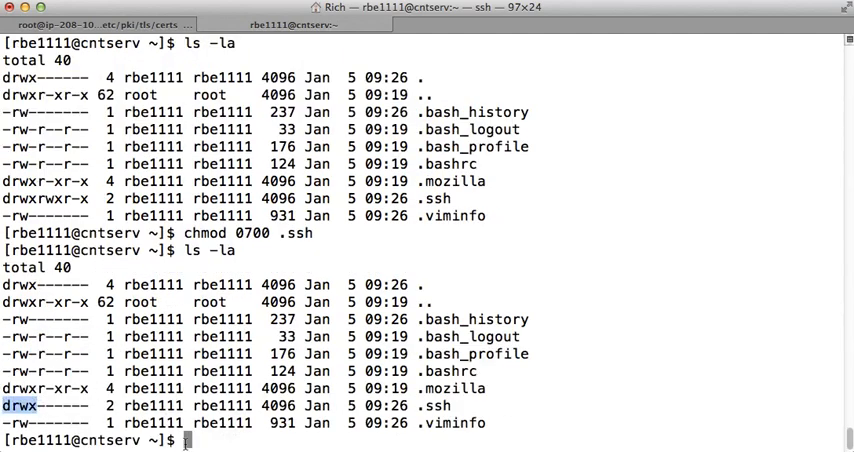
mouse_move(122, 385)
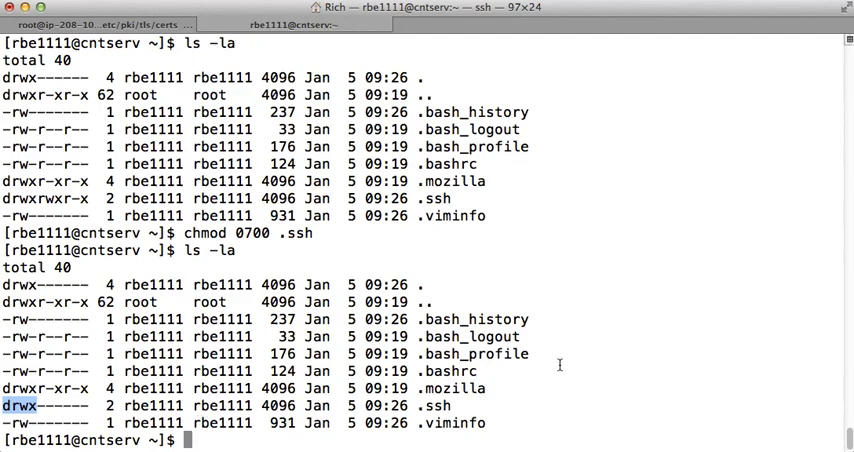
In .ssh, set authorized_keys to mode 0600 and list the files again.
type("cd .ssh")
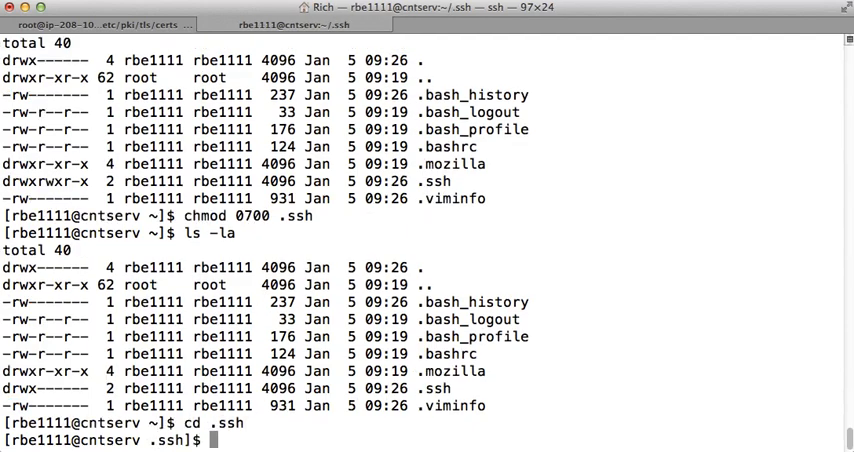
type("ls -l")
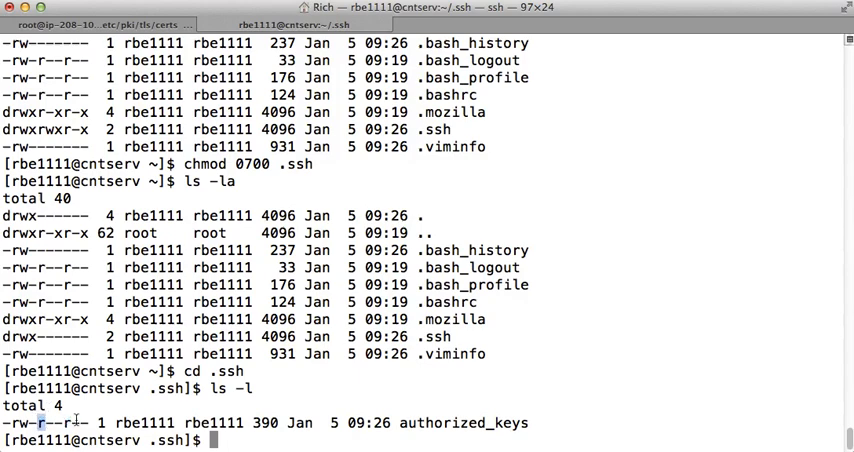
mouse_move(667, 317)
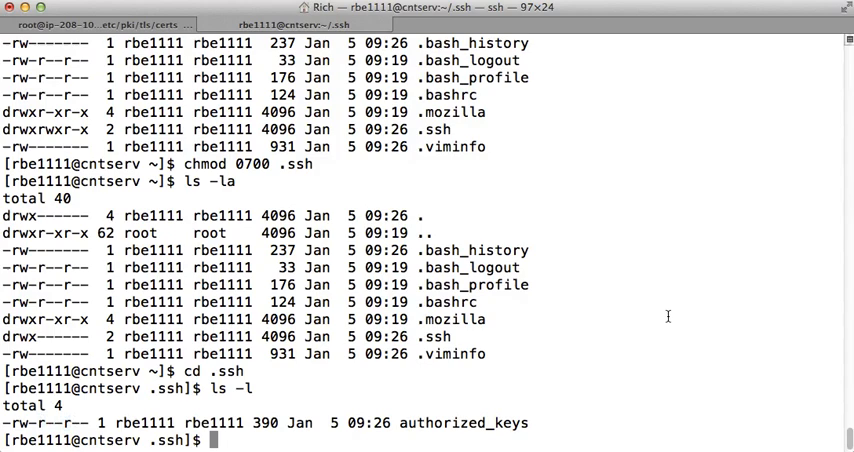
type("chmod")
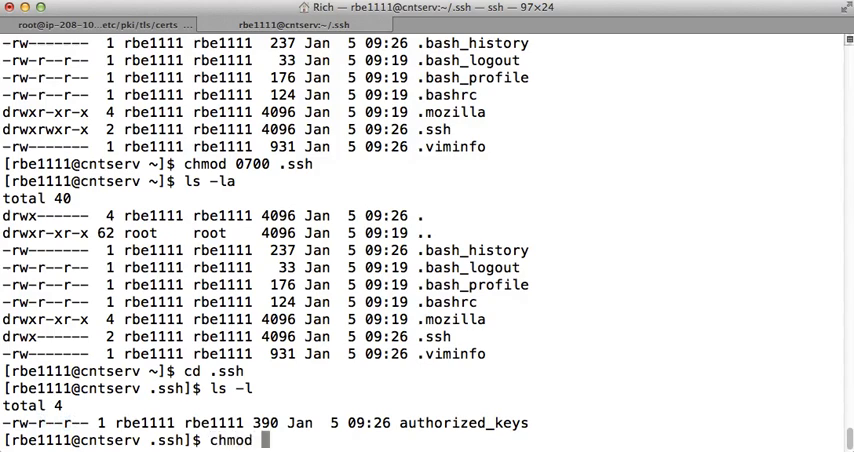
type("0600")
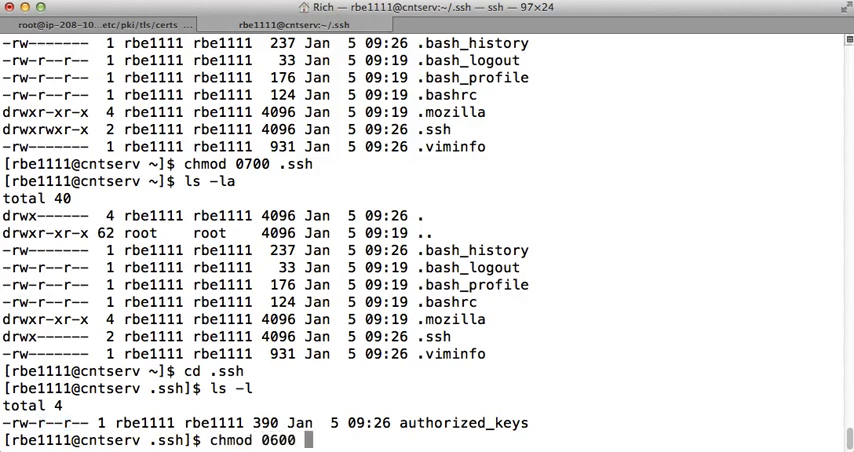
key("Return")
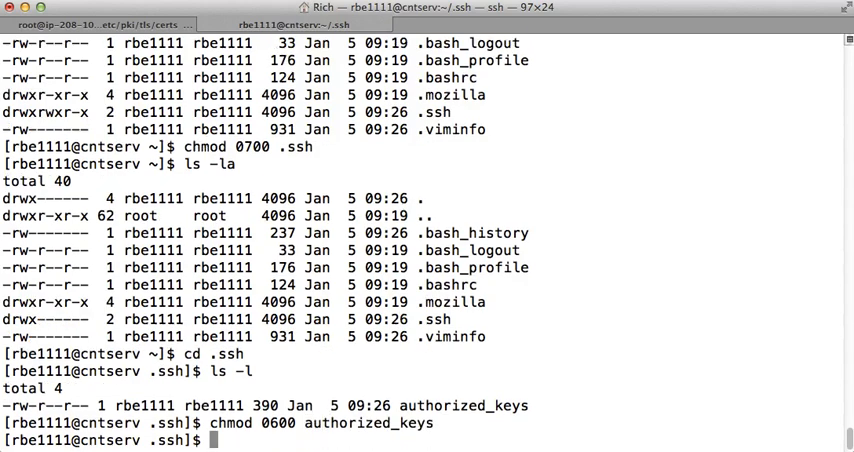
type("ls -l")
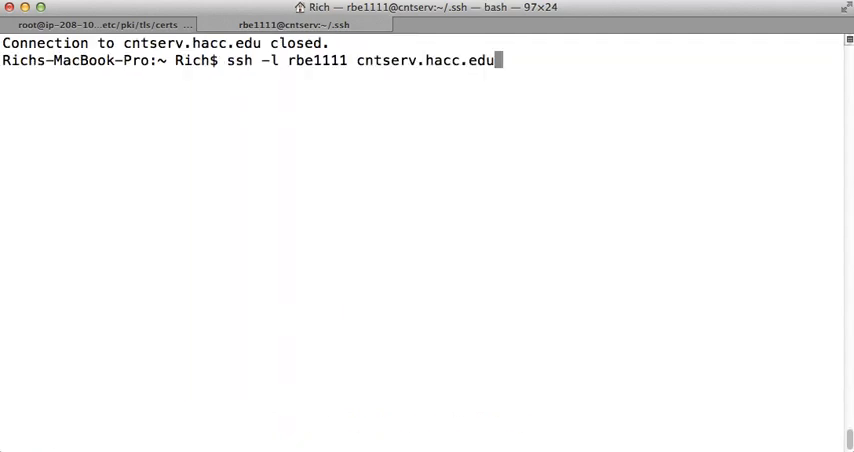
Reconnect to cntserv.hacc.edu over SSH, reaching the remote prompt with no password.
key("Return")
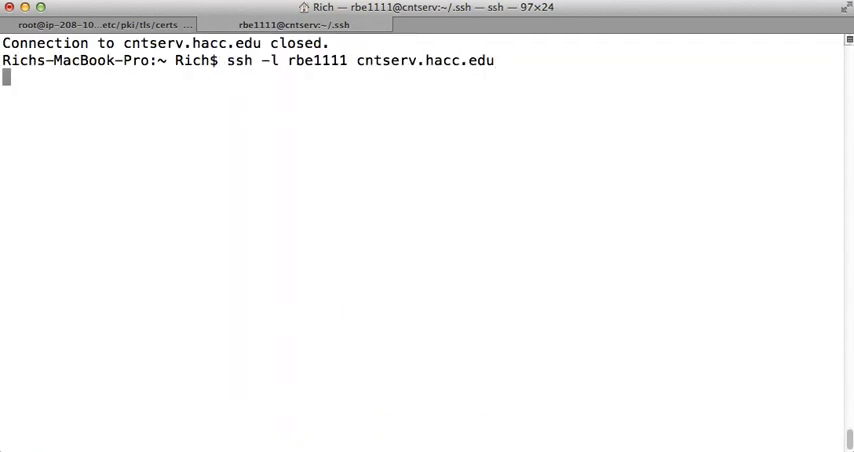
key("Return")
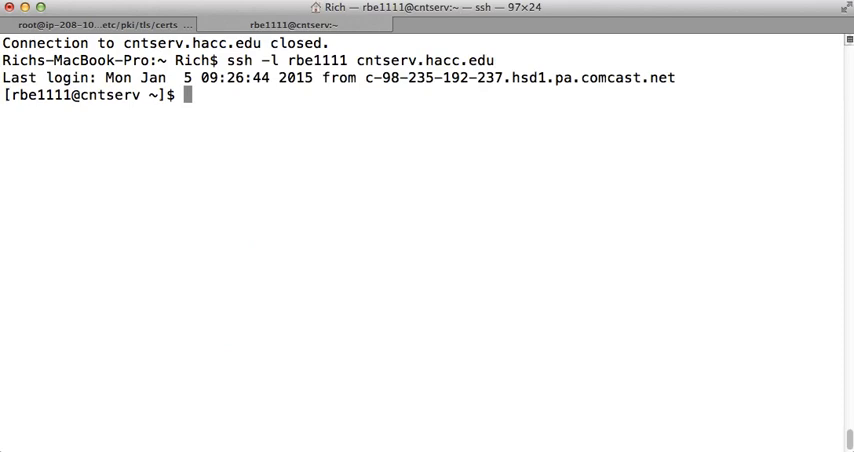
Move into .ssh, confirm the path, list its files and view authorized_keys.
type(".s")
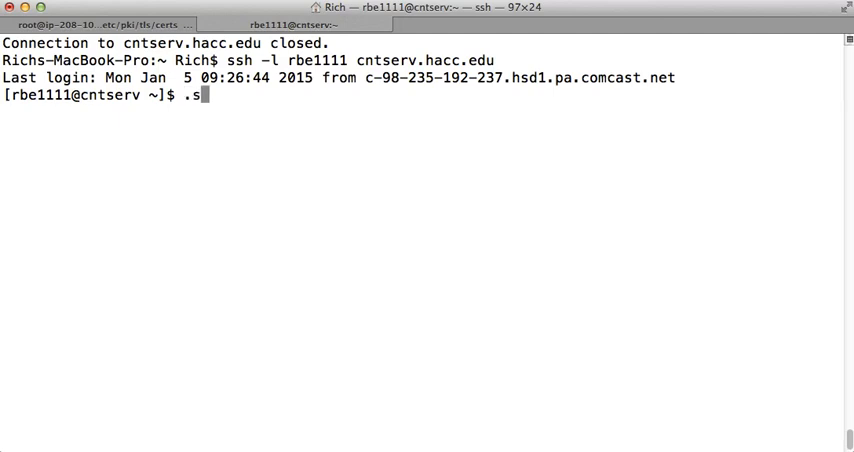
key("Return")
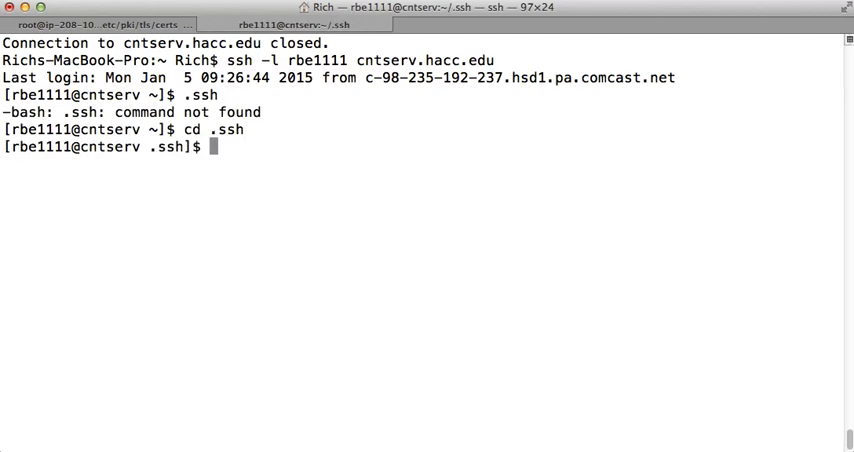
type("pwd")
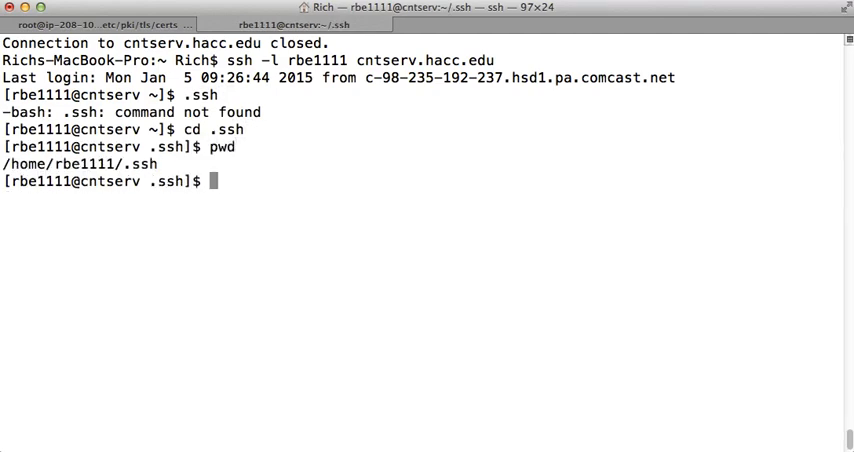
type("ls")
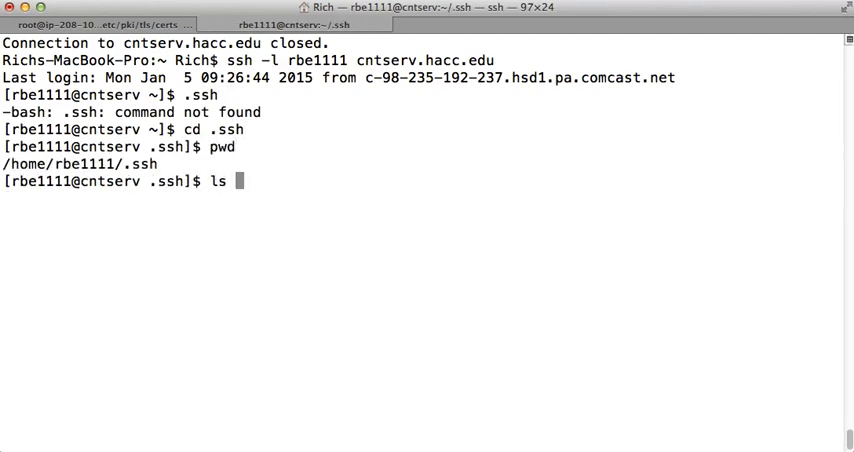
key("Return")
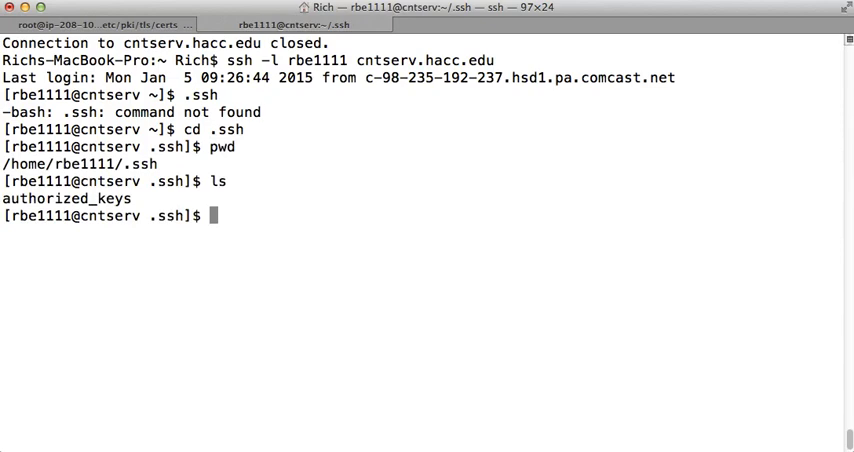
type("more authorized_keys")
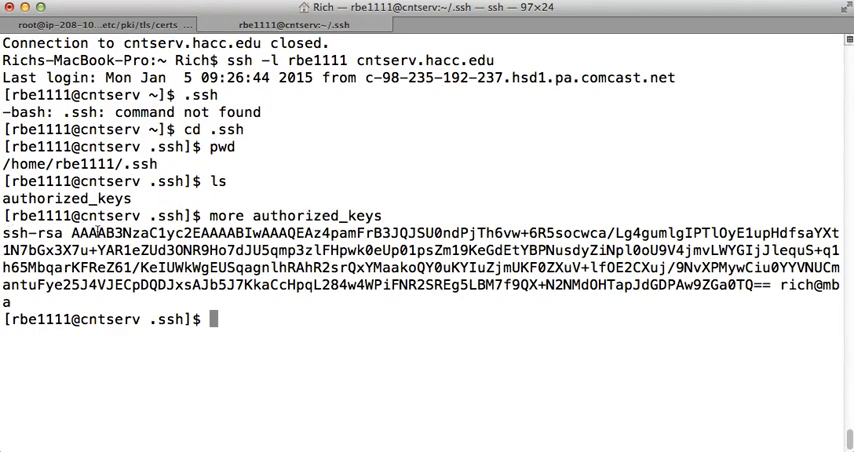
mouse_move(440, 335)
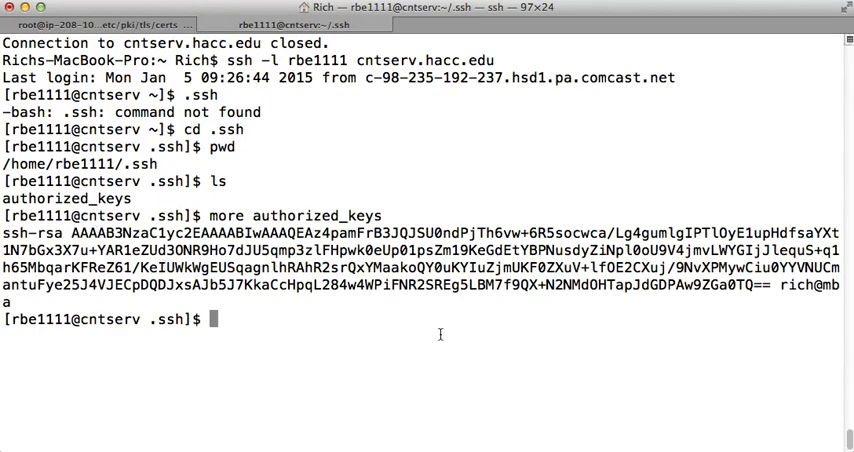
Check with ls -ld and ls -la that .ssh is 0700 and authorized_keys 0600.
type("ls -l")
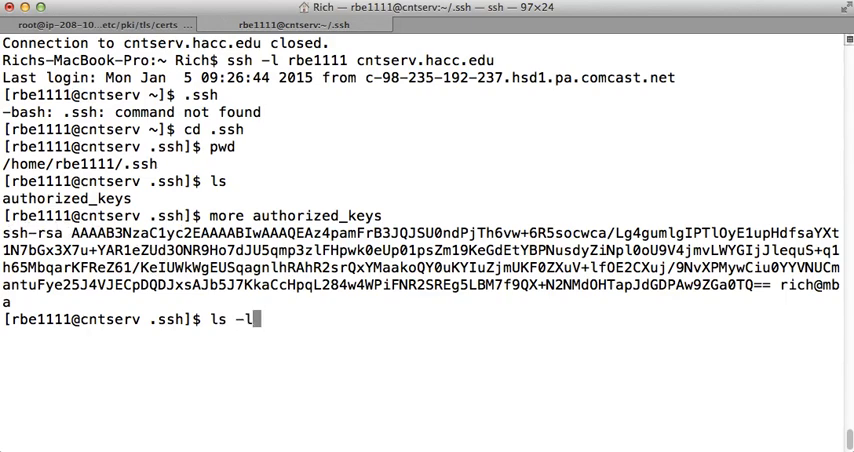
key("Return")
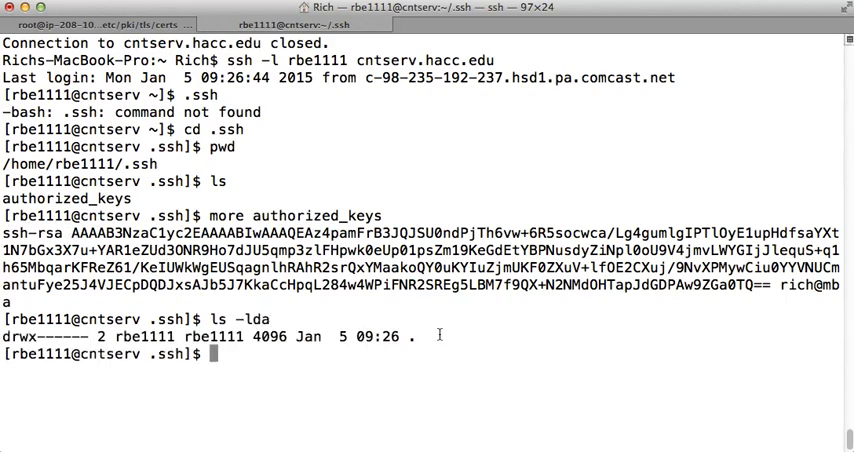
type("ls -la")
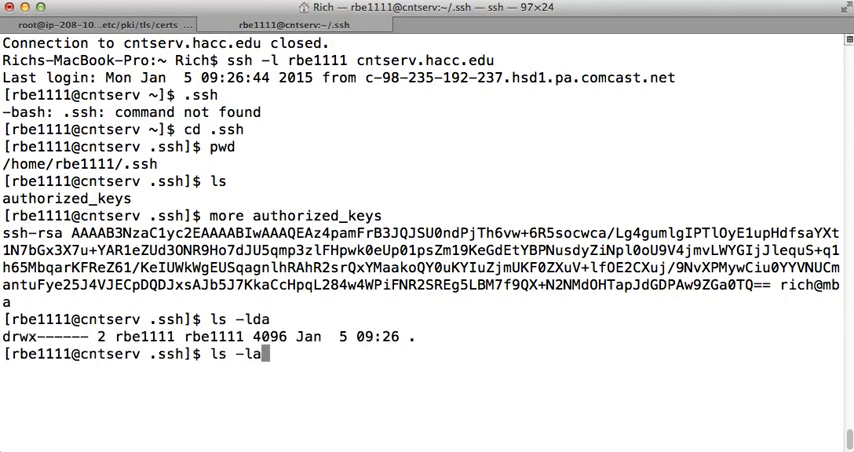
key("Return")
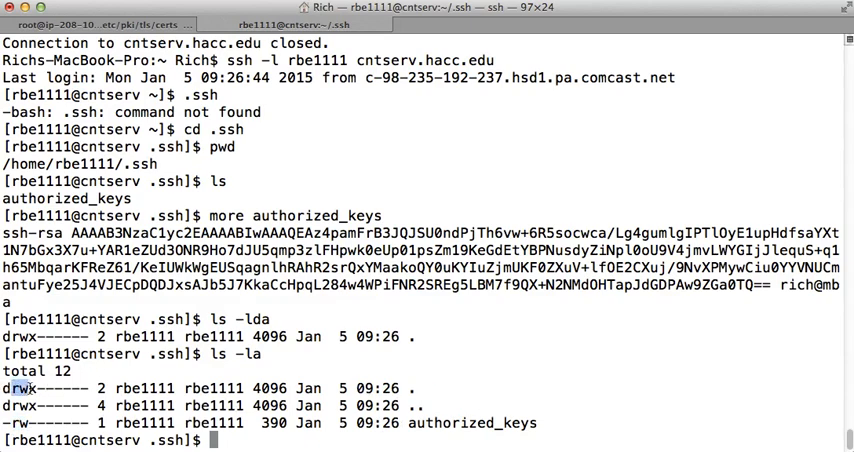
mouse_move(624, 339)
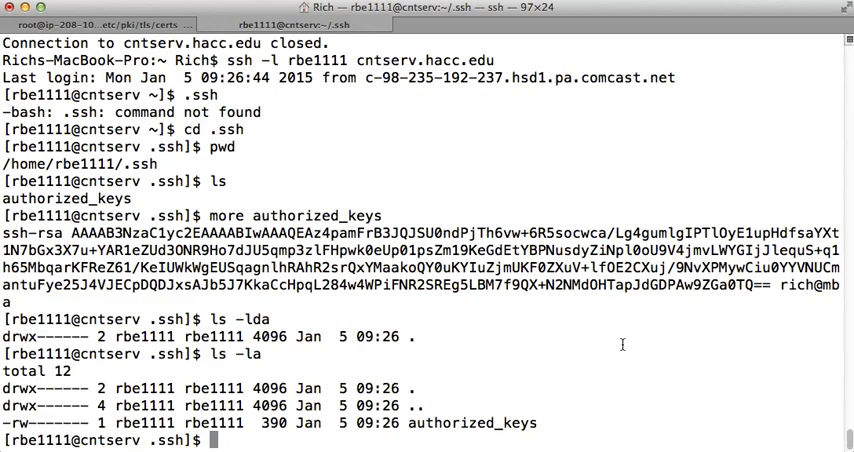
mouse_move(635, 375)
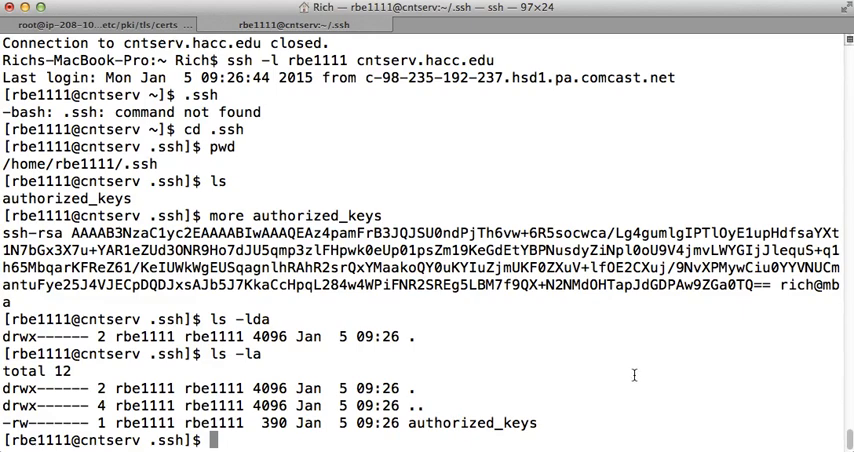